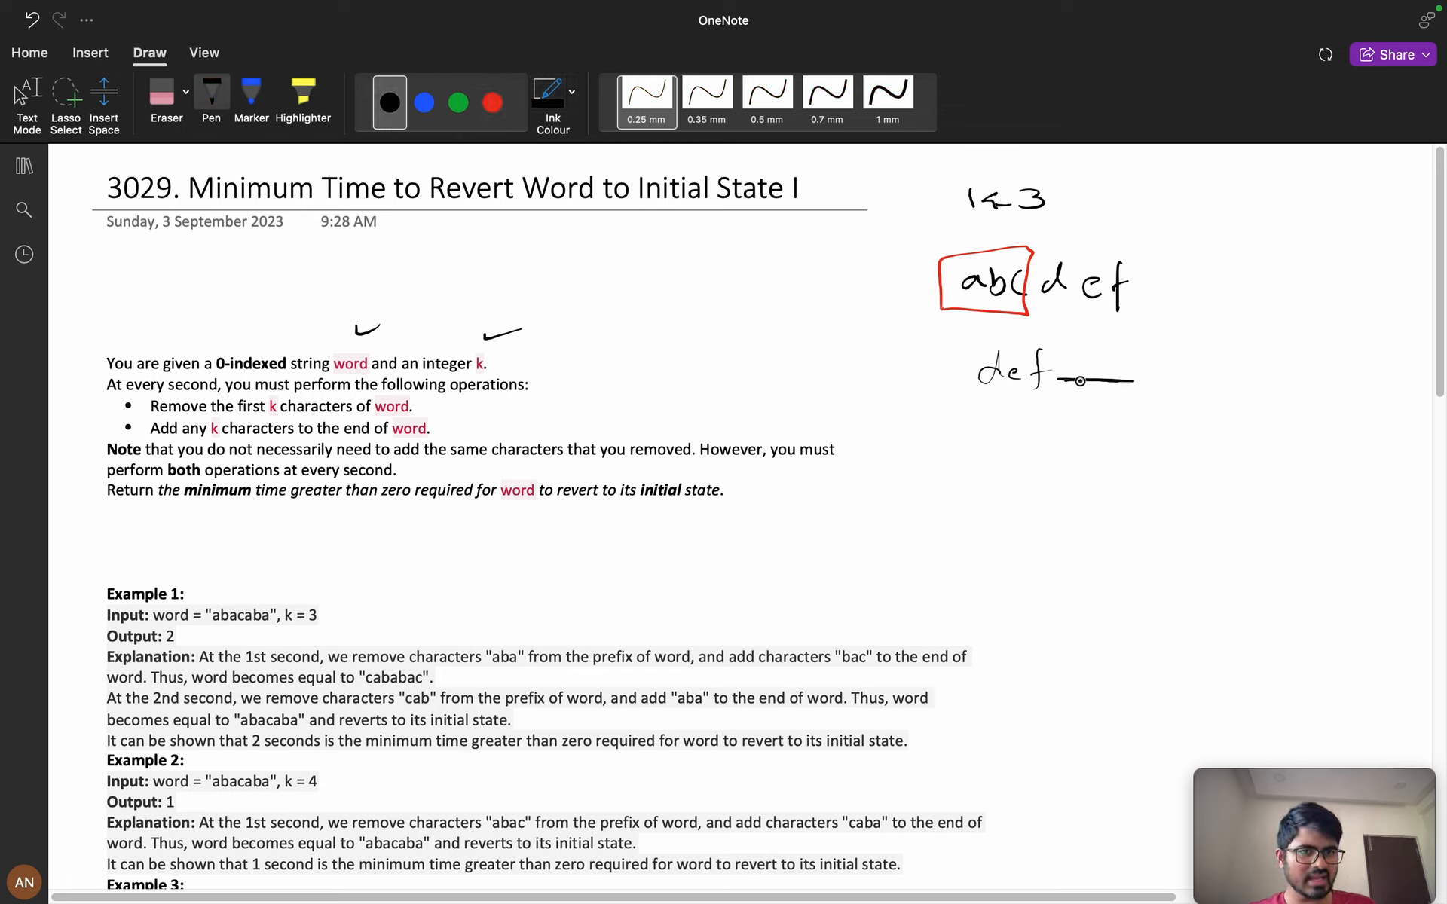
Select the black pen on the Draw ribbon to begin underlining key phrases in the problem statement.
left_click(424, 103)
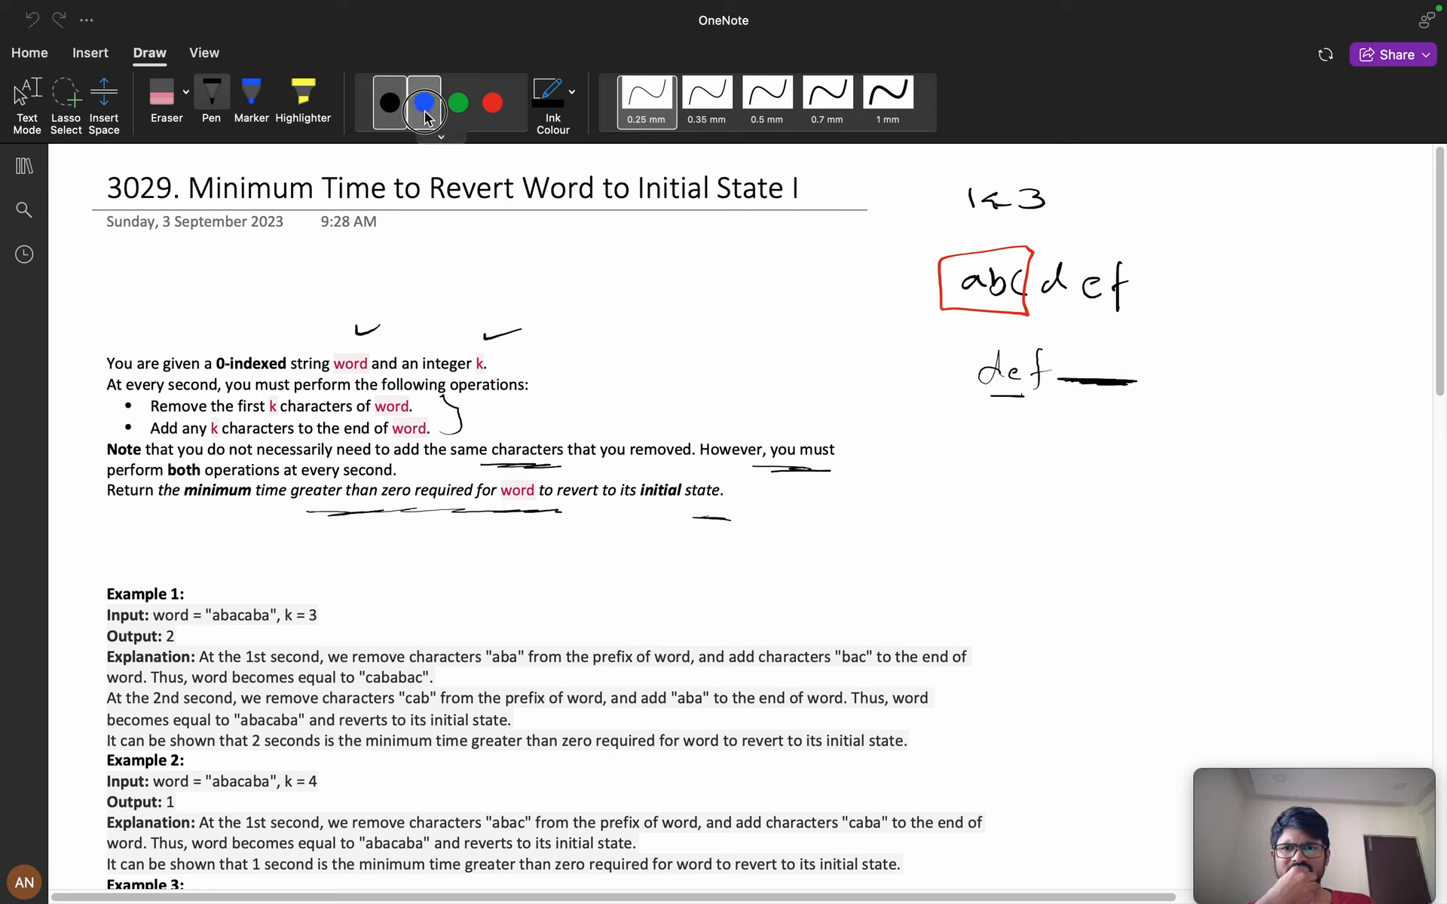